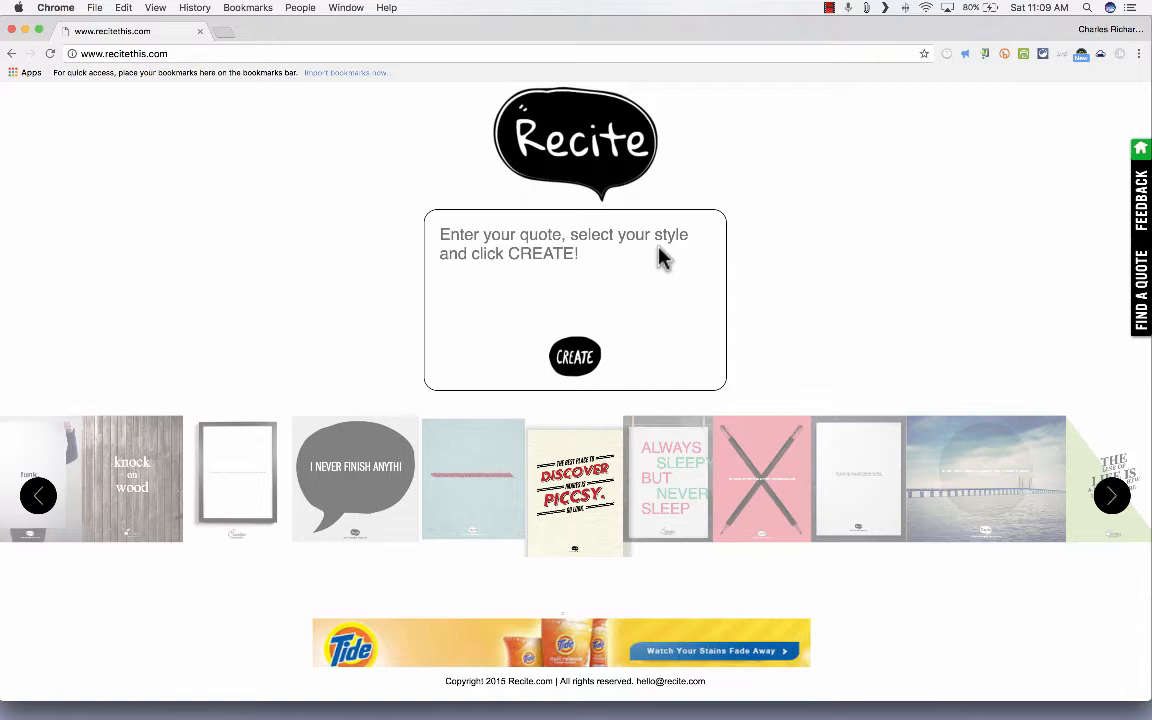
{"action": "mouse_move", "coordinate": [190, 78]}
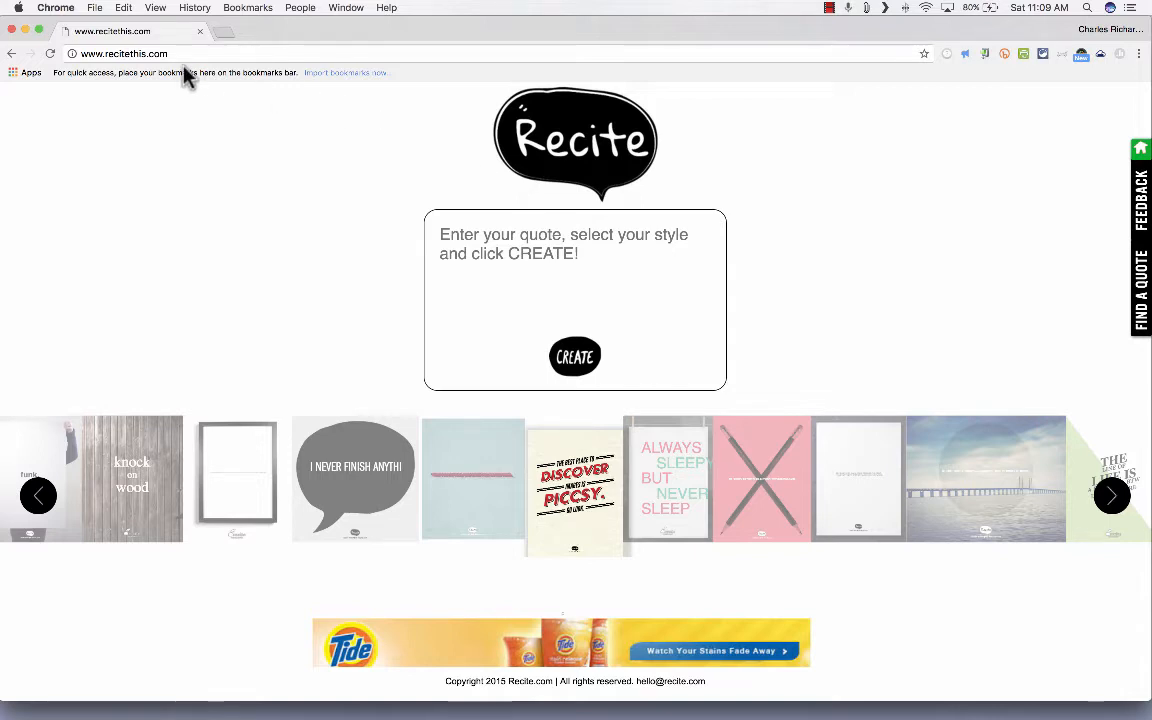
{"action": "mouse_move", "coordinate": [560, 164]}
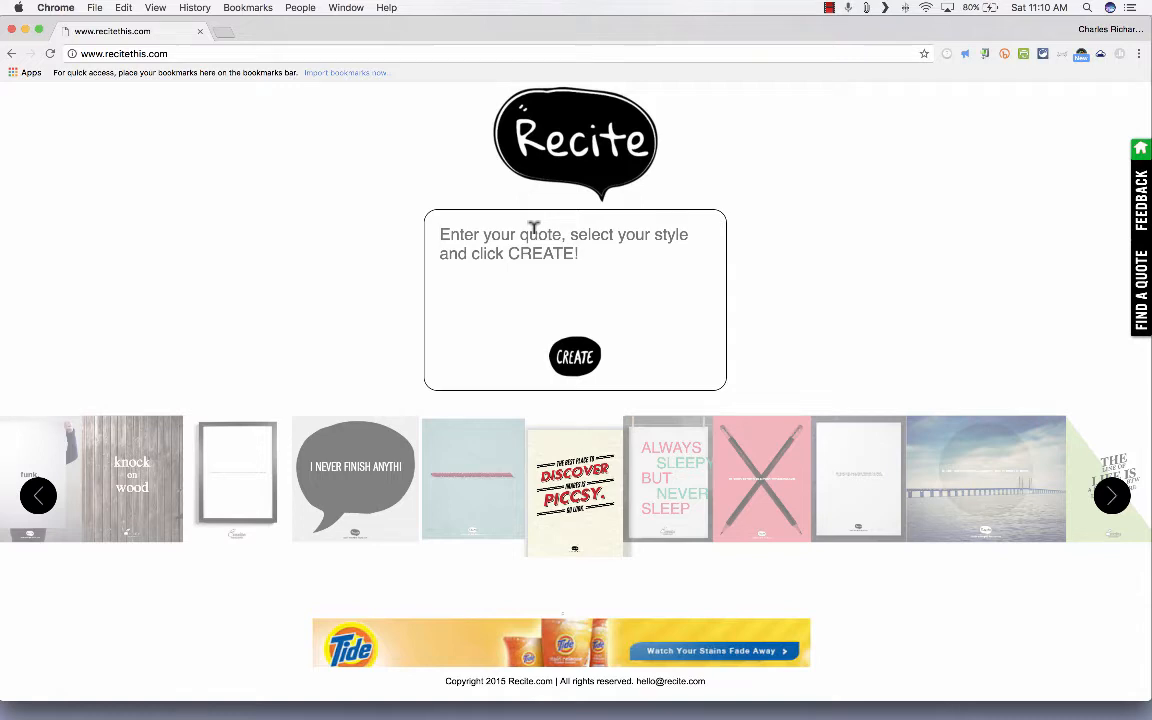
Step: Enter the quote 'Haste makes waste.' and pick the wall-canvas template with red lettering
{"action": "type", "text": "Haste makes w"}
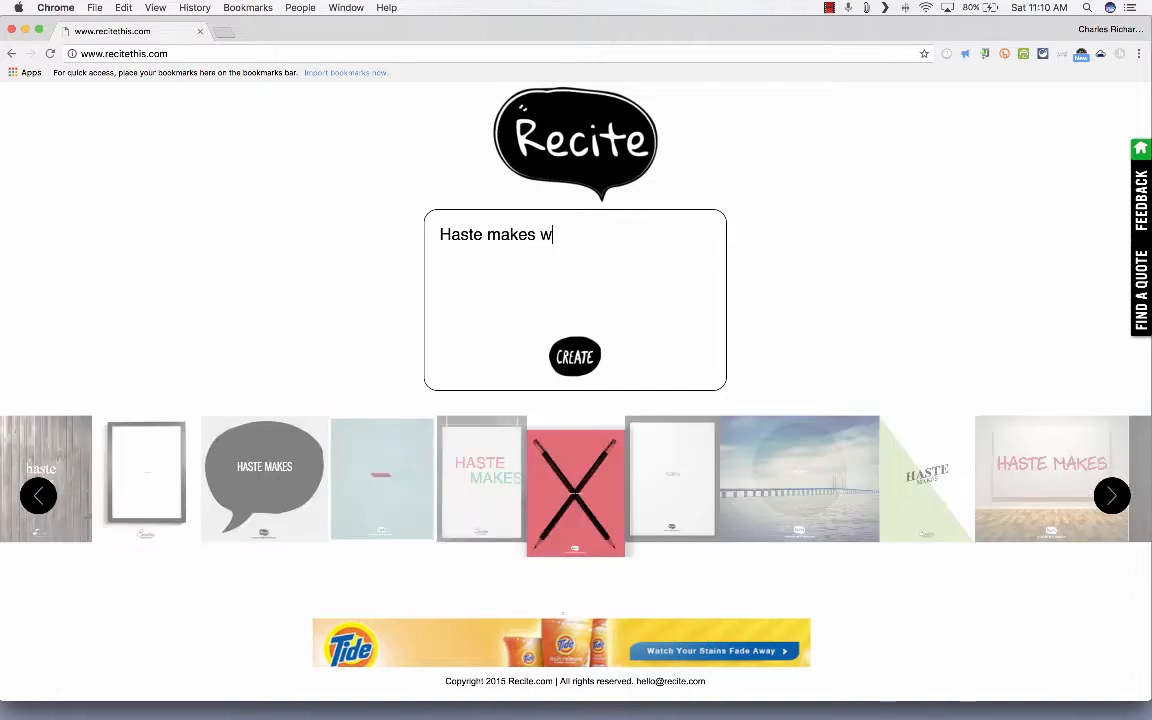
{"action": "type", "text": "aste."}
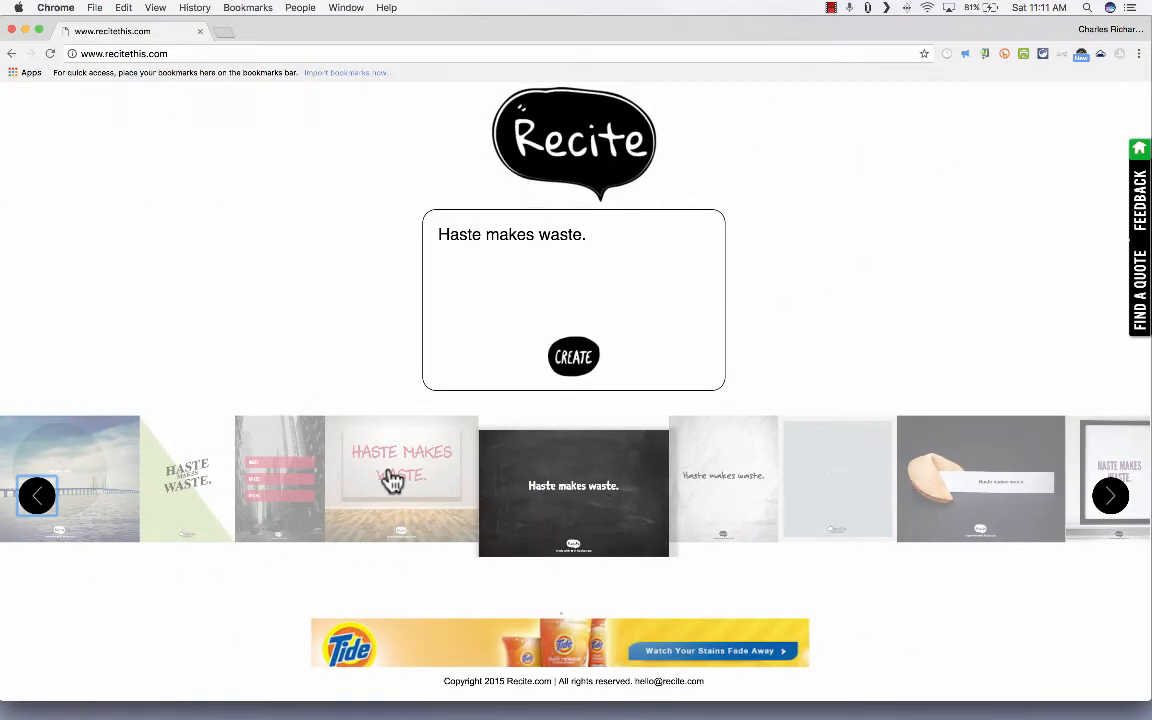
{"action": "left_click", "coordinate": [1112, 496]}
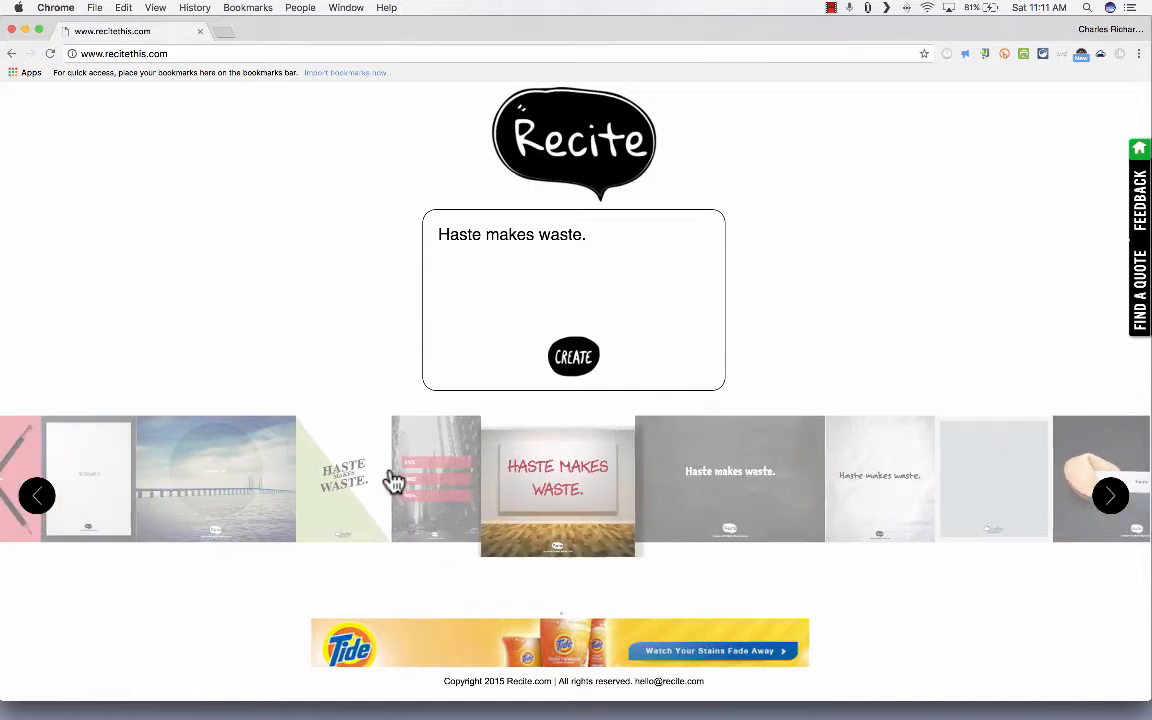
{"action": "left_click", "coordinate": [572, 356]}
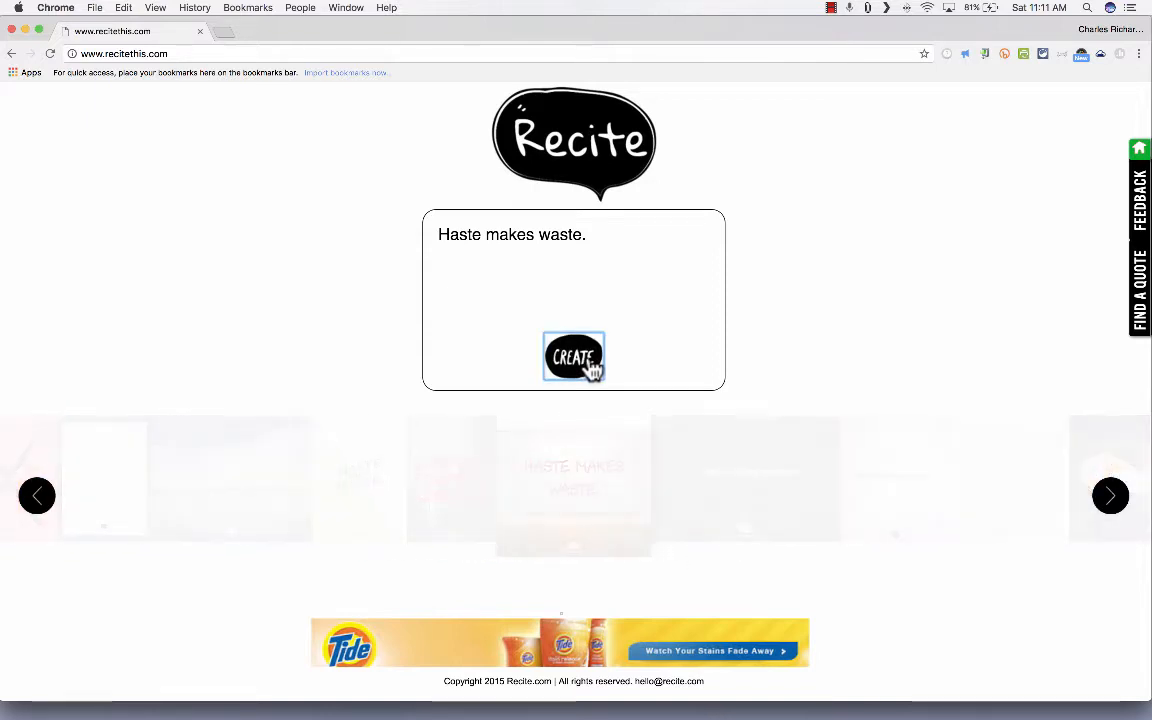
Step: Generate the canvas poster and download it as recite-96k9d9.png
{"action": "left_click", "coordinate": [572, 356]}
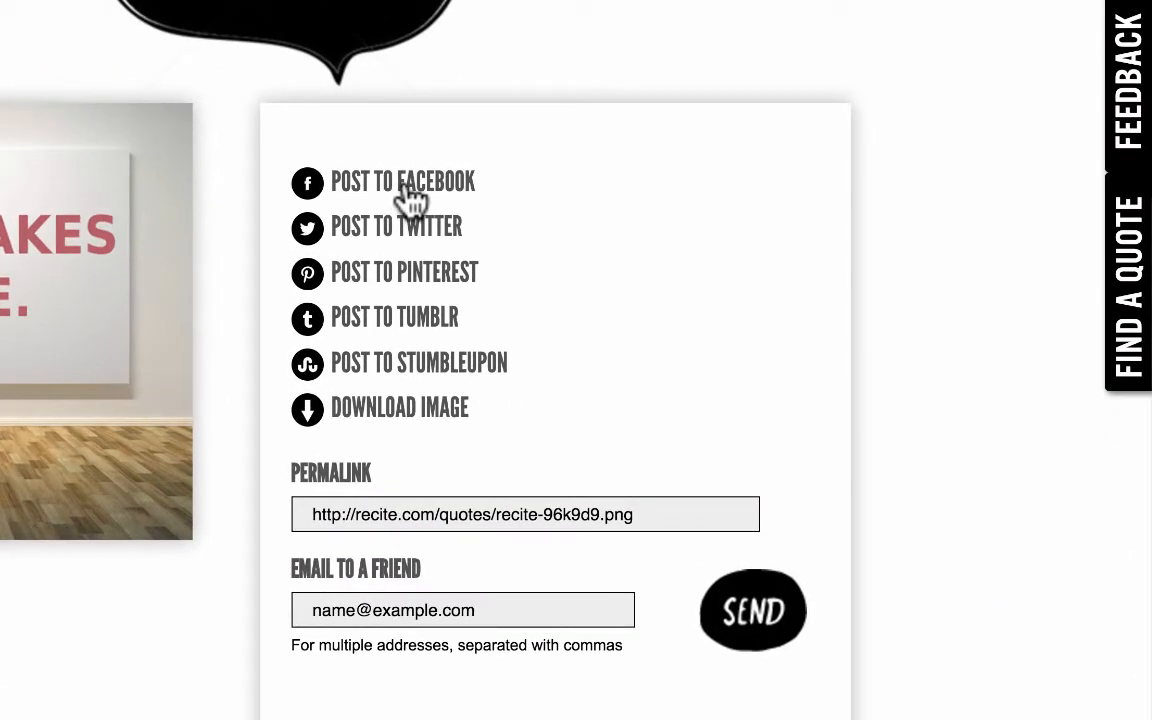
{"action": "mouse_move", "coordinate": [464, 390]}
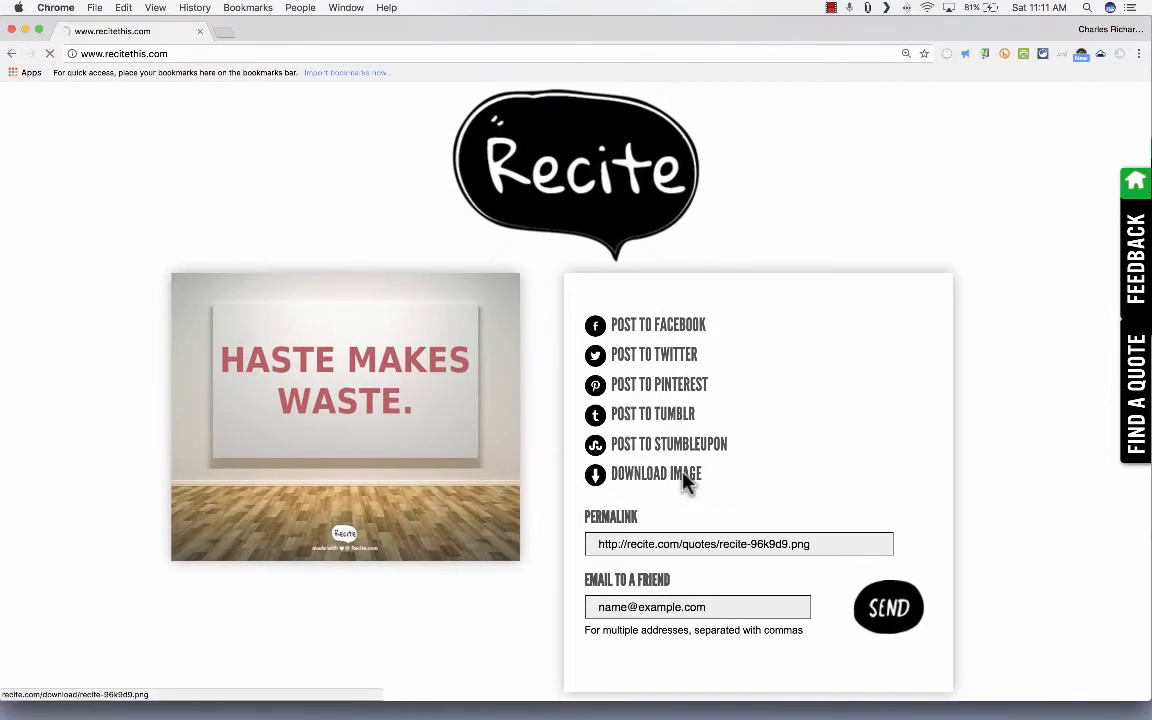
{"action": "left_click", "coordinate": [656, 472]}
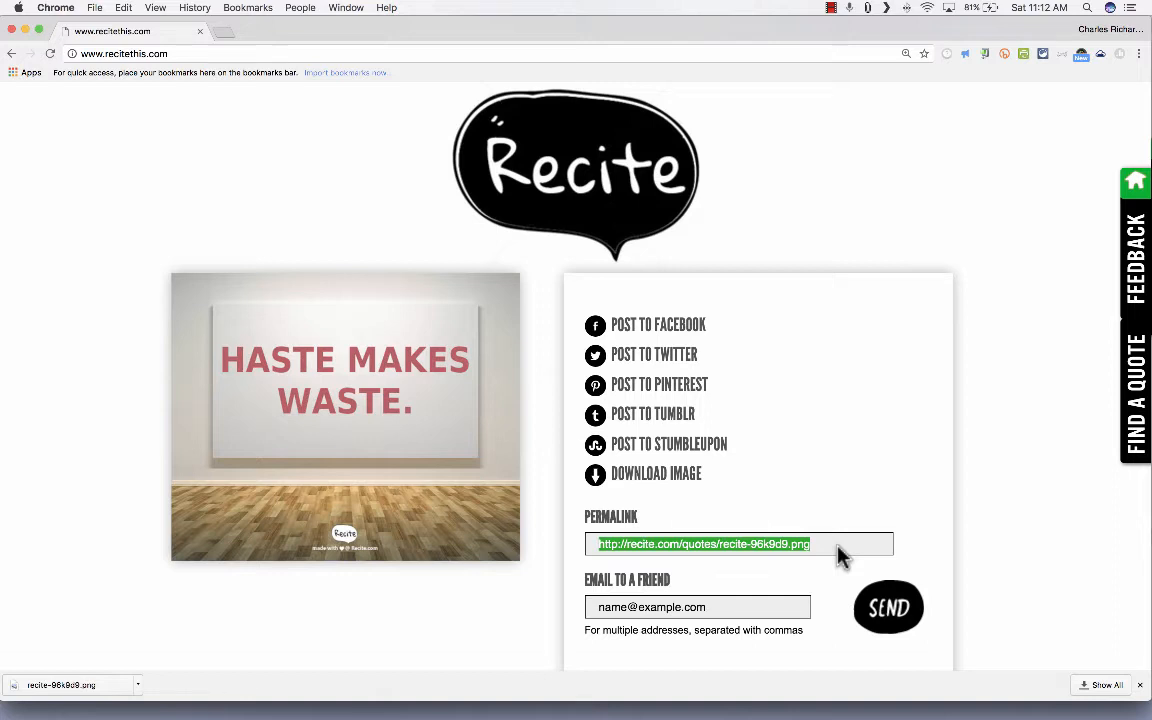
{"action": "scroll", "scroll_direction": "down", "scroll_amount": 3}
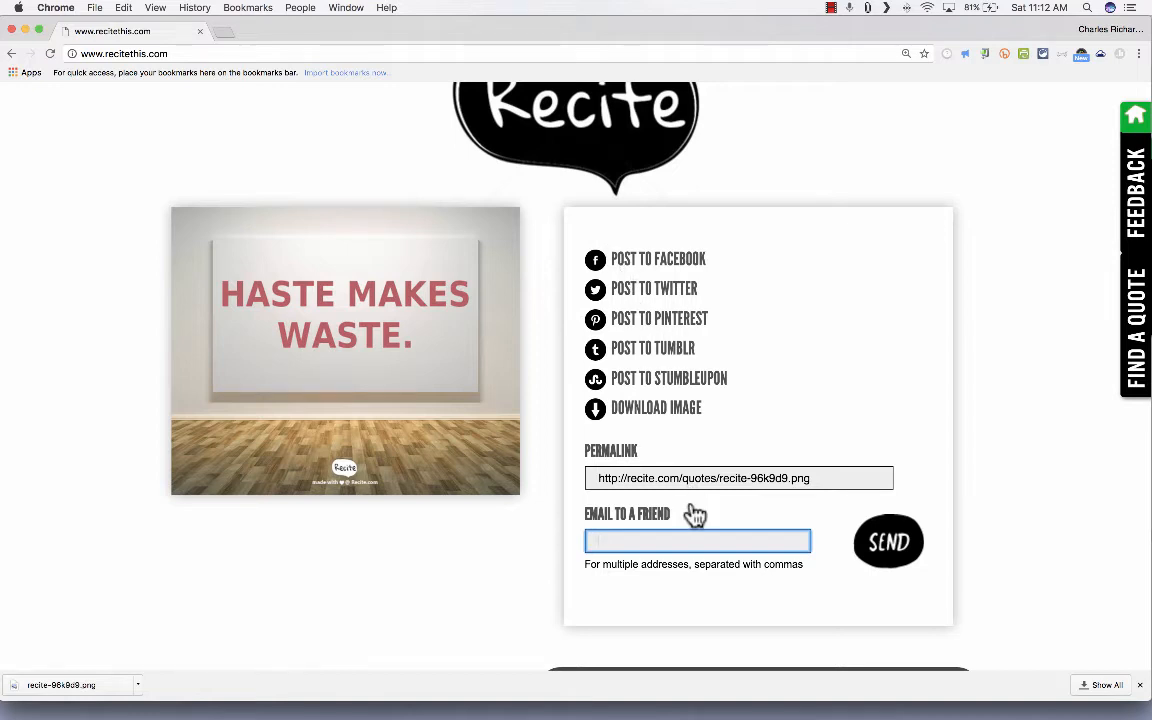
{"action": "mouse_move", "coordinate": [888, 540]}
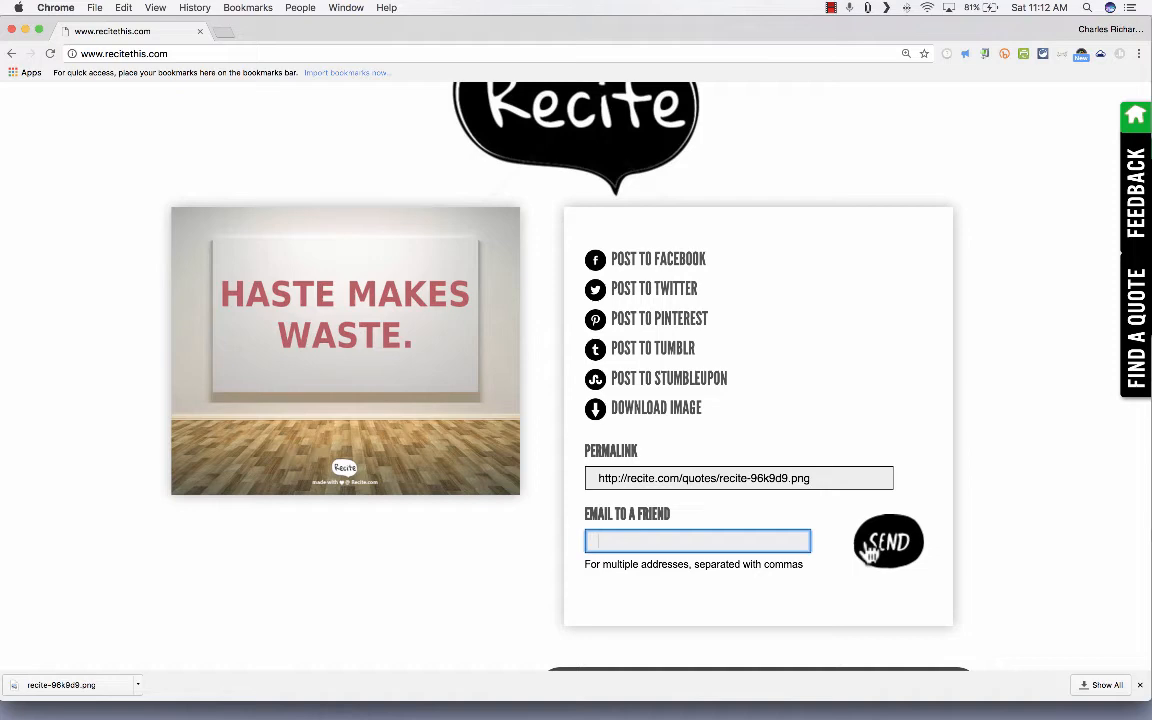
{"action": "scroll", "scroll_direction": "down", "scroll_amount": 3}
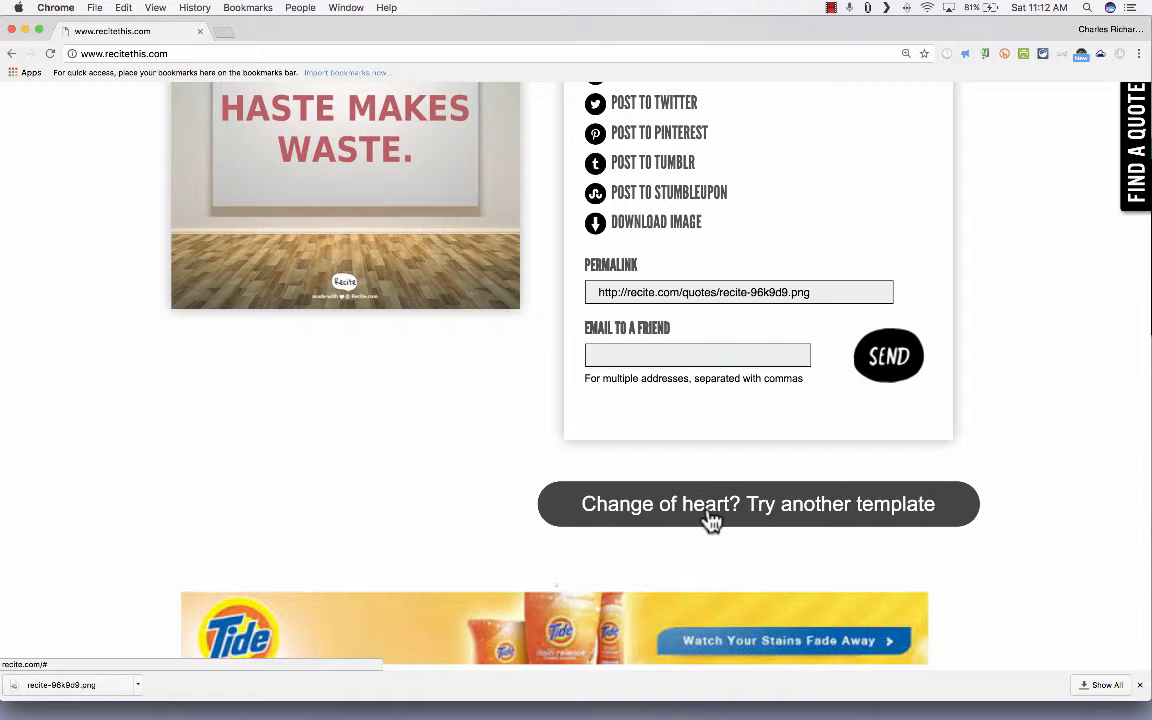
Step: Make a second 'Haste makes waste.' poster on the bridge-and-sea photo template
{"action": "left_click", "coordinate": [756, 504]}
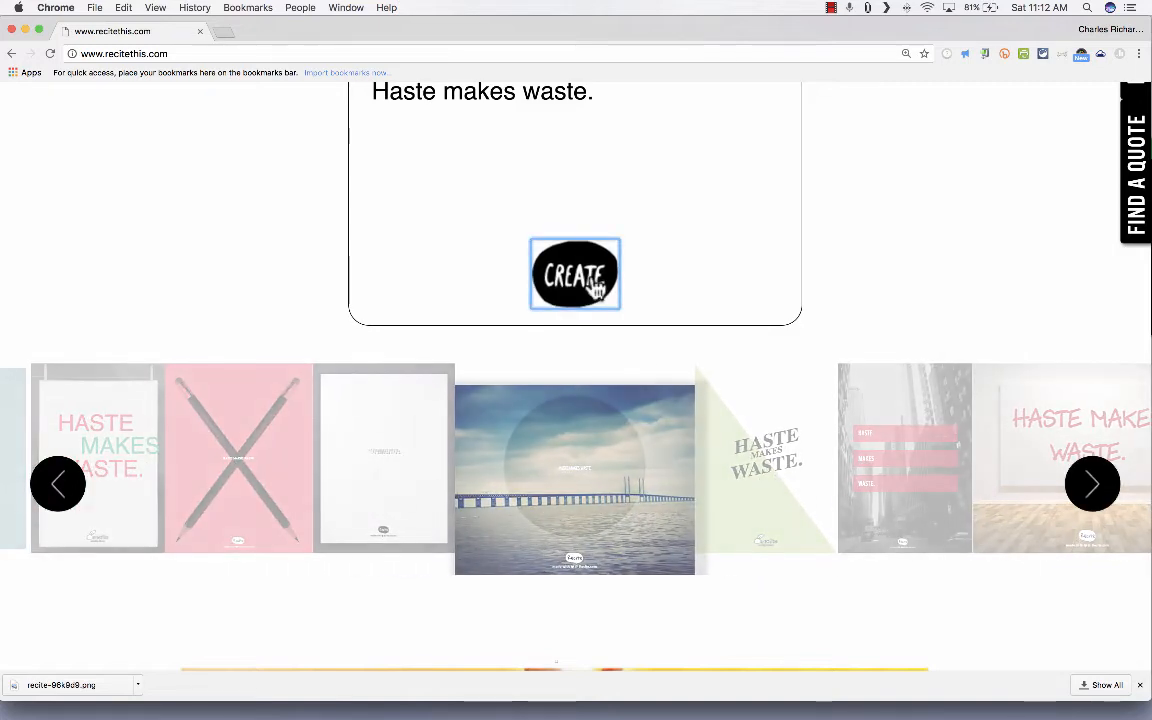
{"action": "left_click", "coordinate": [576, 274]}
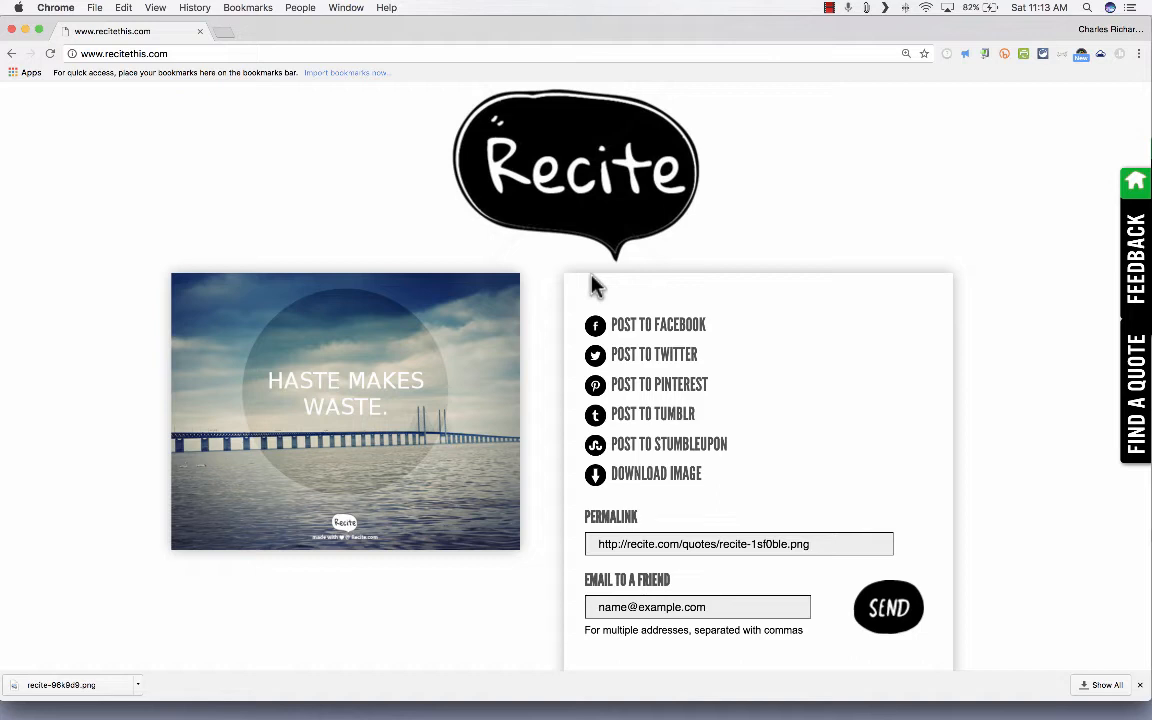
{"action": "left_click", "coordinate": [64, 684]}
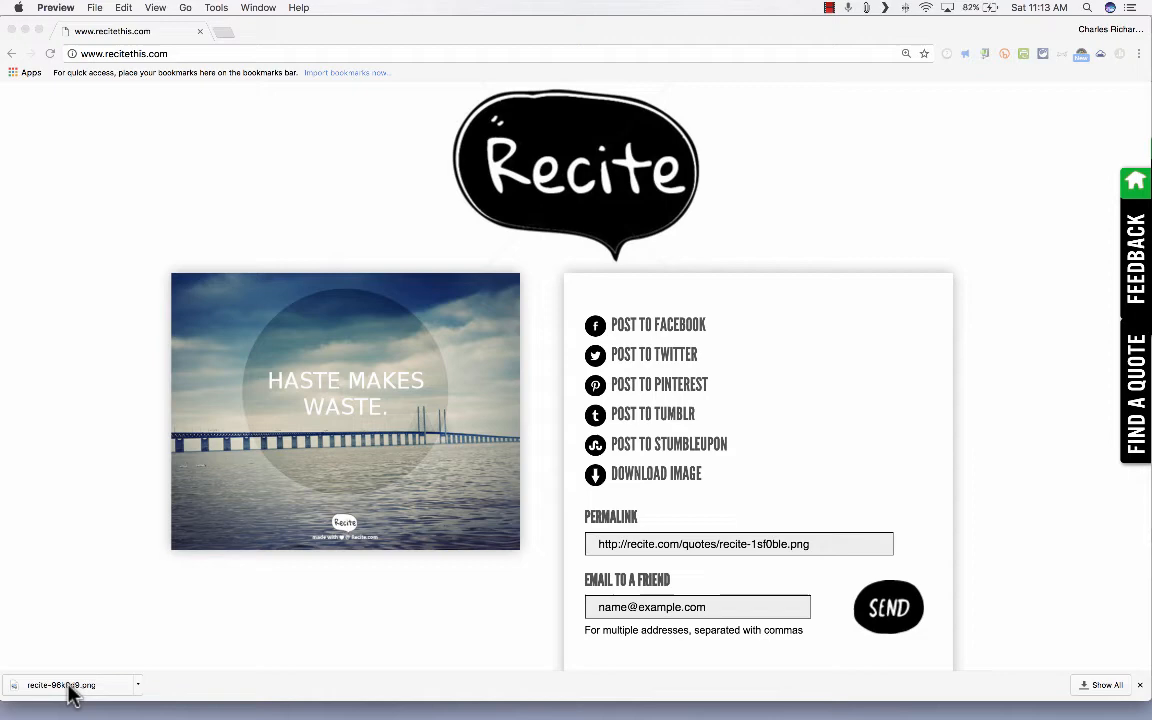
Step: View the downloaded recite-96k9d9.png canvas poster in Preview
{"action": "left_click", "coordinate": [64, 684]}
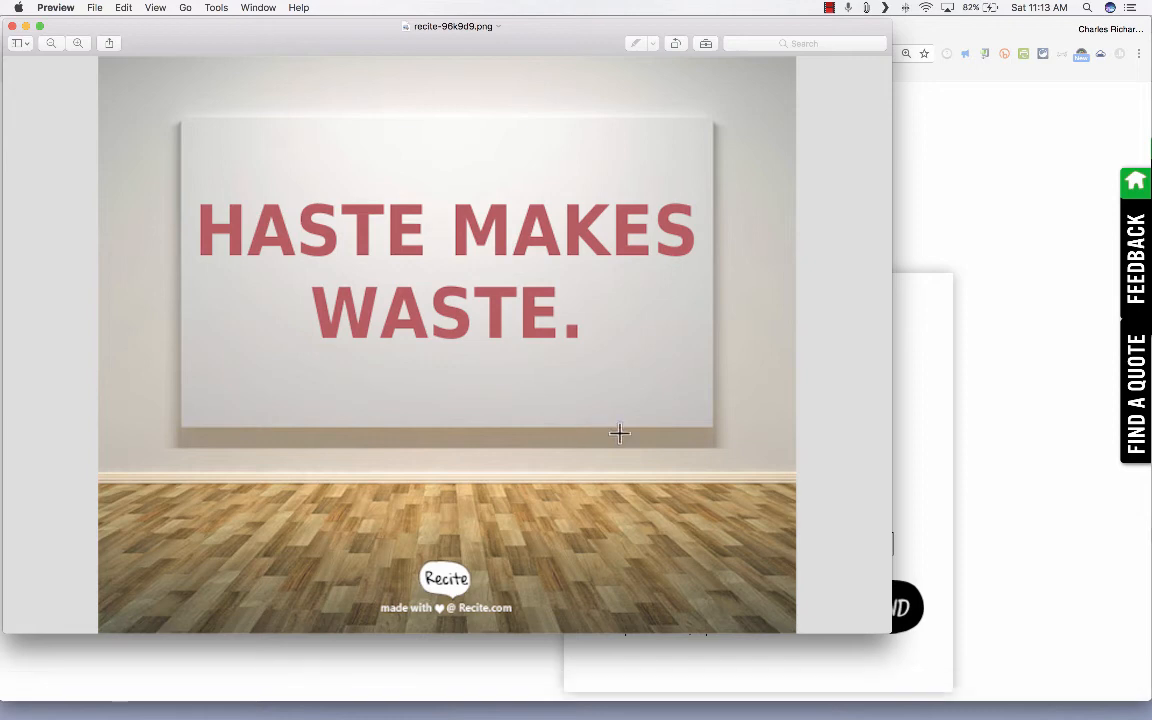
{"action": "mouse_move", "coordinate": [764, 434]}
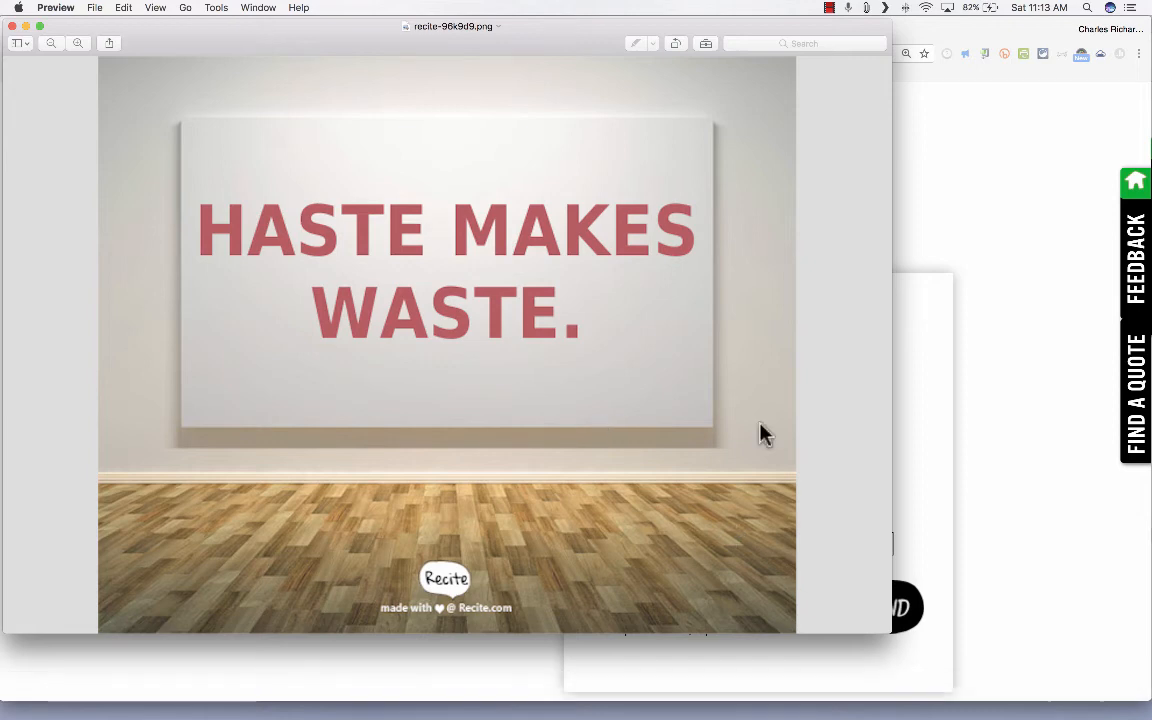
{"action": "mouse_move", "coordinate": [644, 452]}
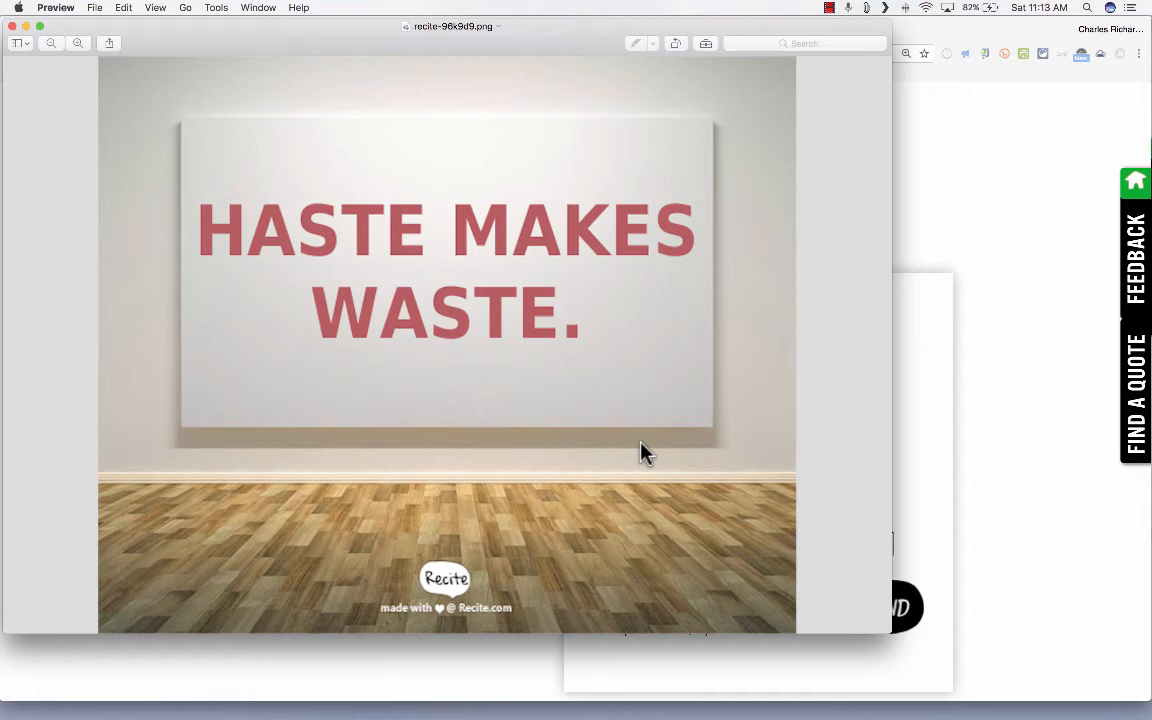
{"action": "mouse_move", "coordinate": [428, 224]}
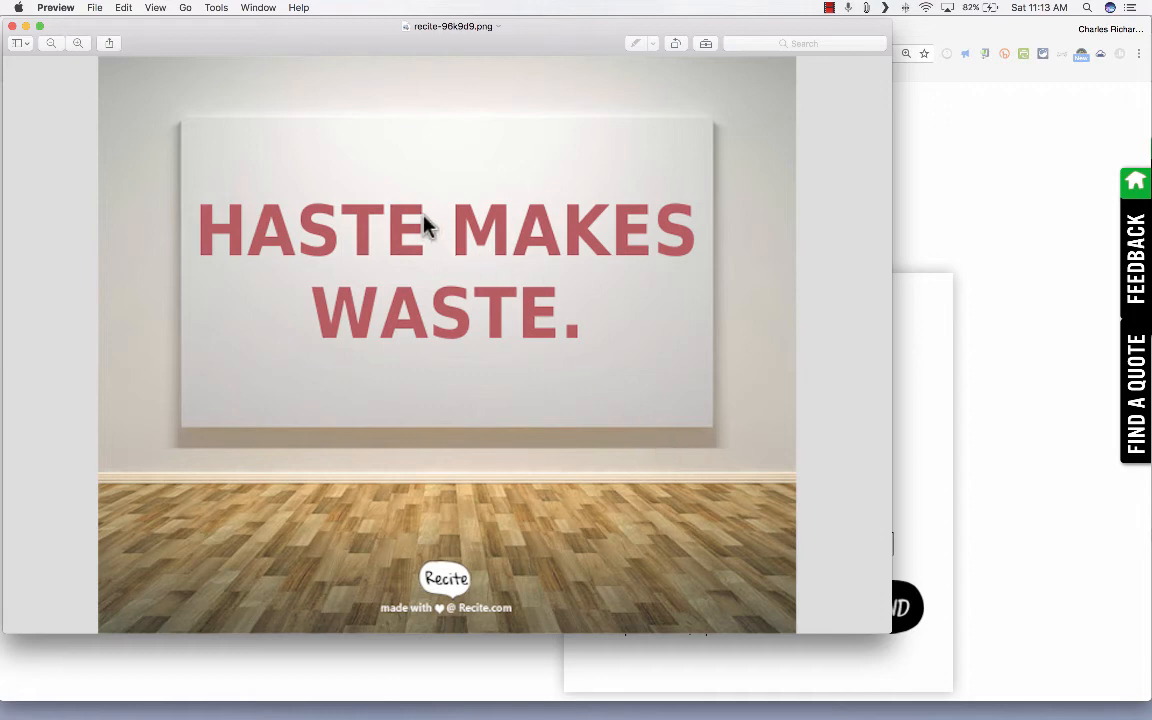